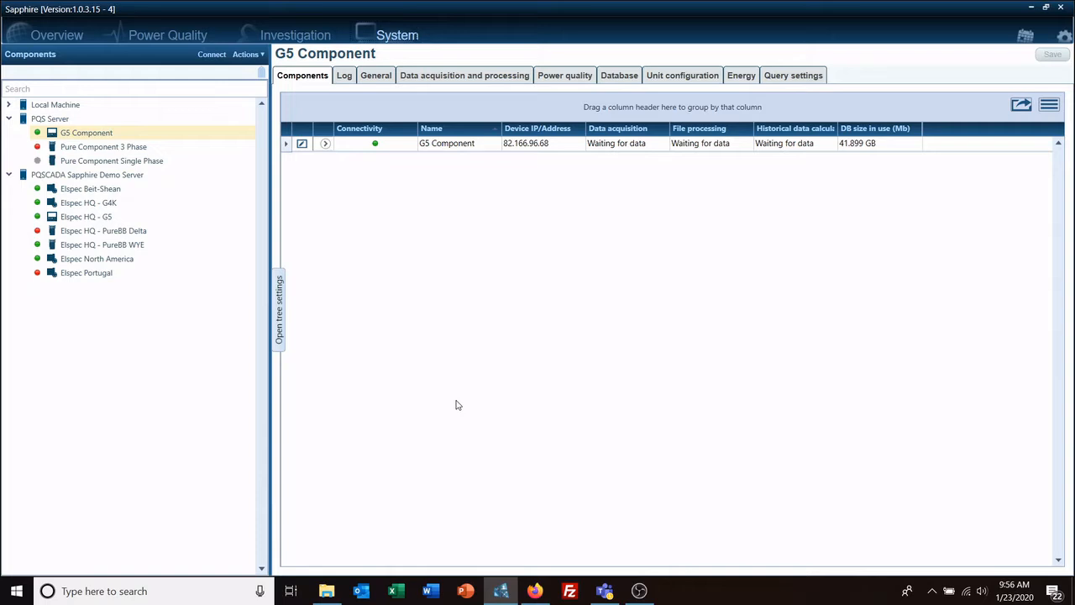
pyautogui.moveTo(371, 160)
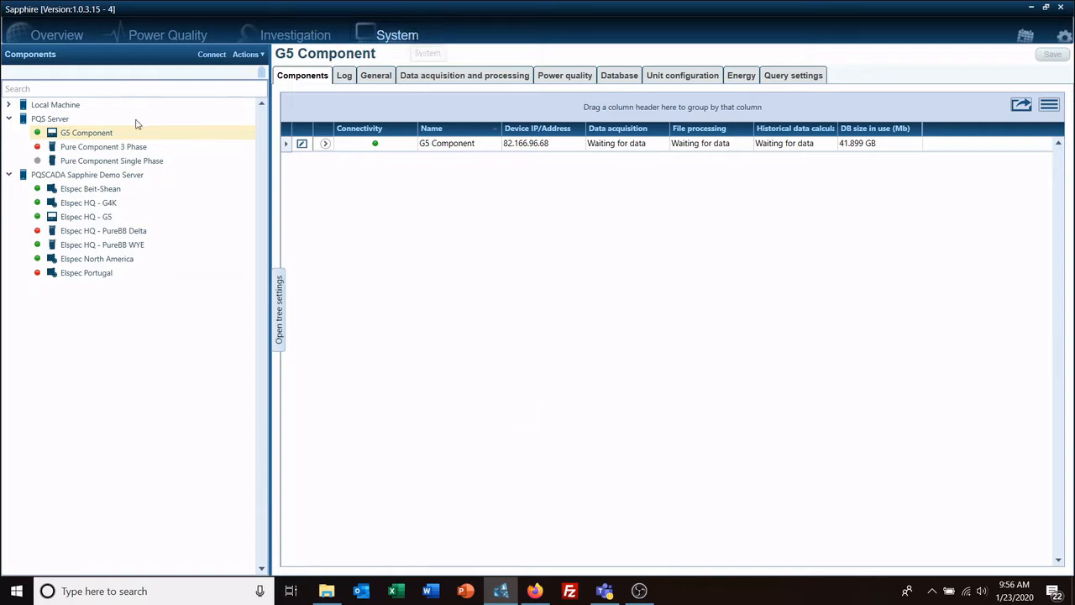
pyautogui.moveTo(103, 134)
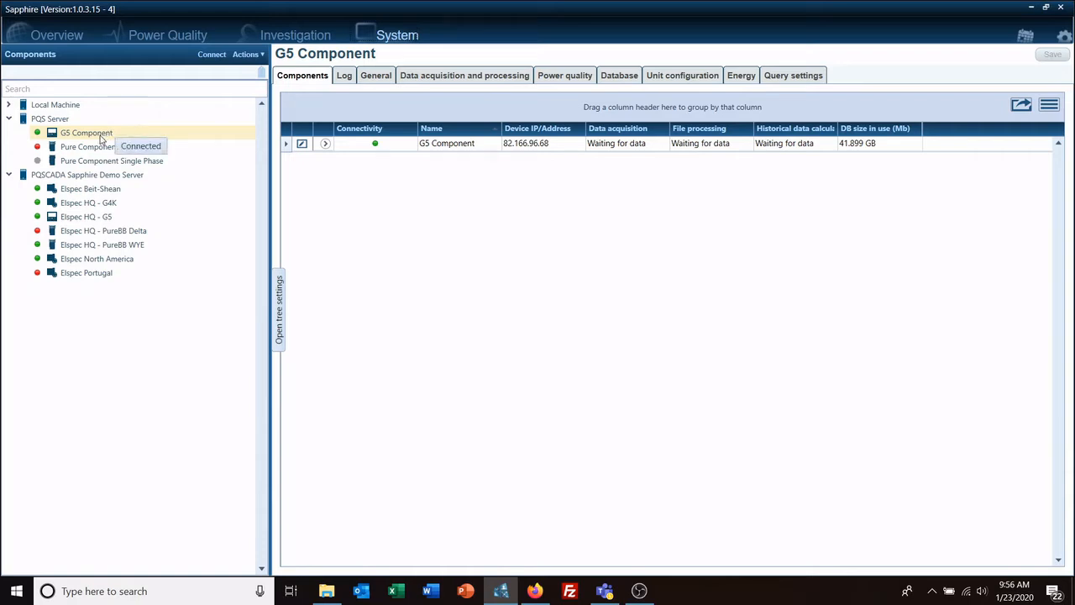
pyautogui.moveTo(434, 100)
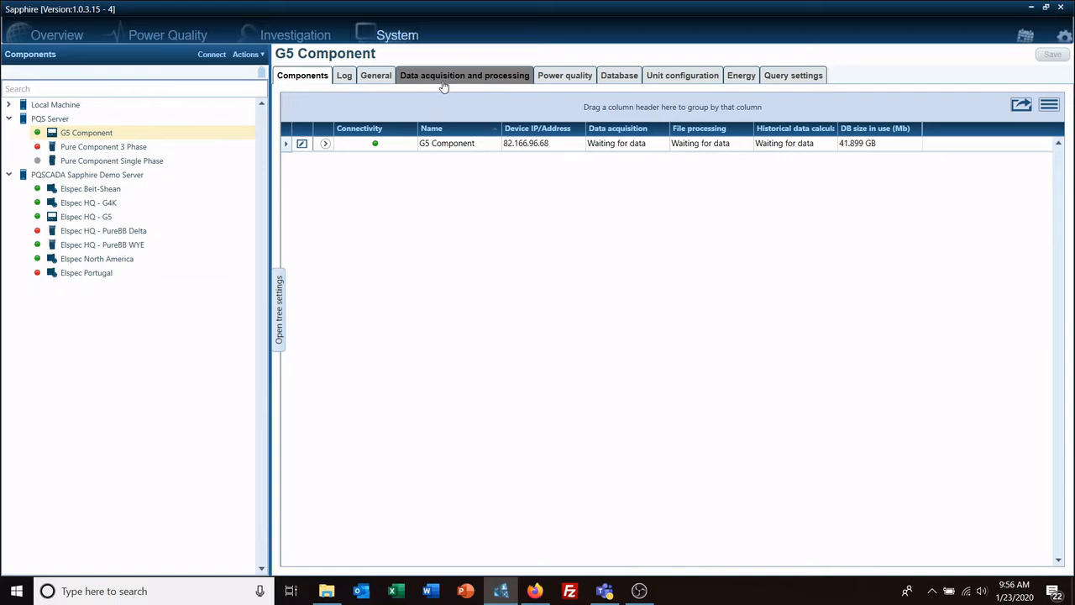
# - Open the G5 Component's 'Data acquisition and processing' settings tab
pyautogui.click(464, 74)
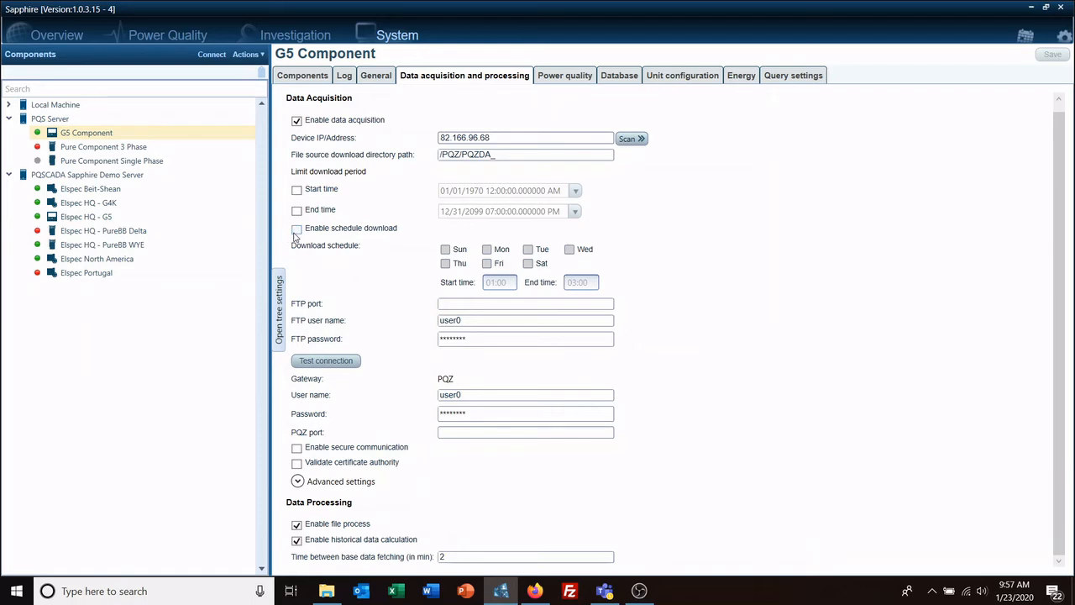
# - Enable scheduled download and select Sunday, 01:00 to 03:00
pyautogui.click(297, 228)
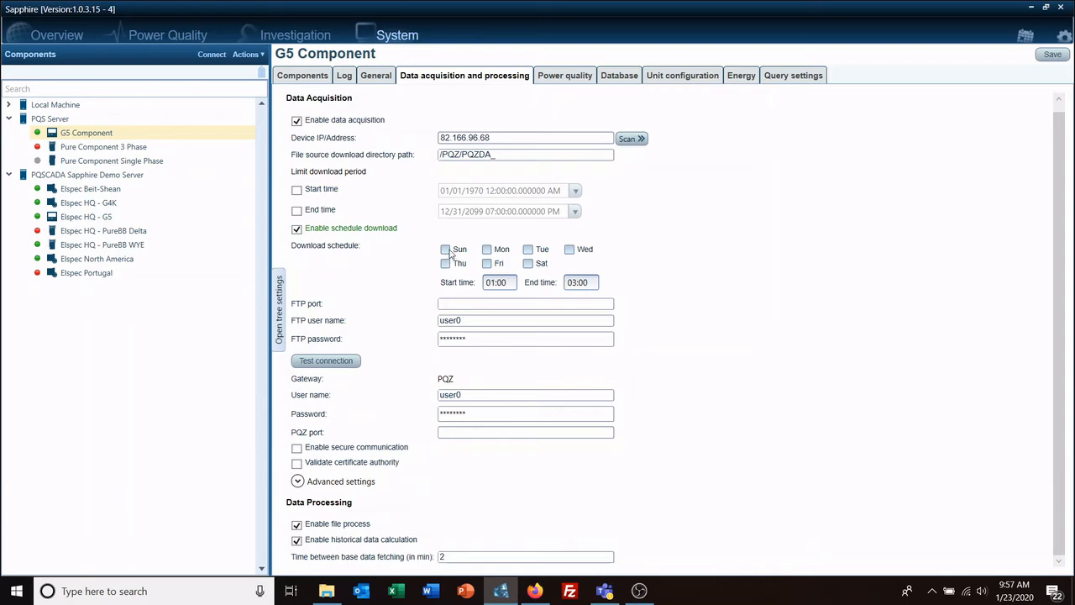
pyautogui.click(446, 249)
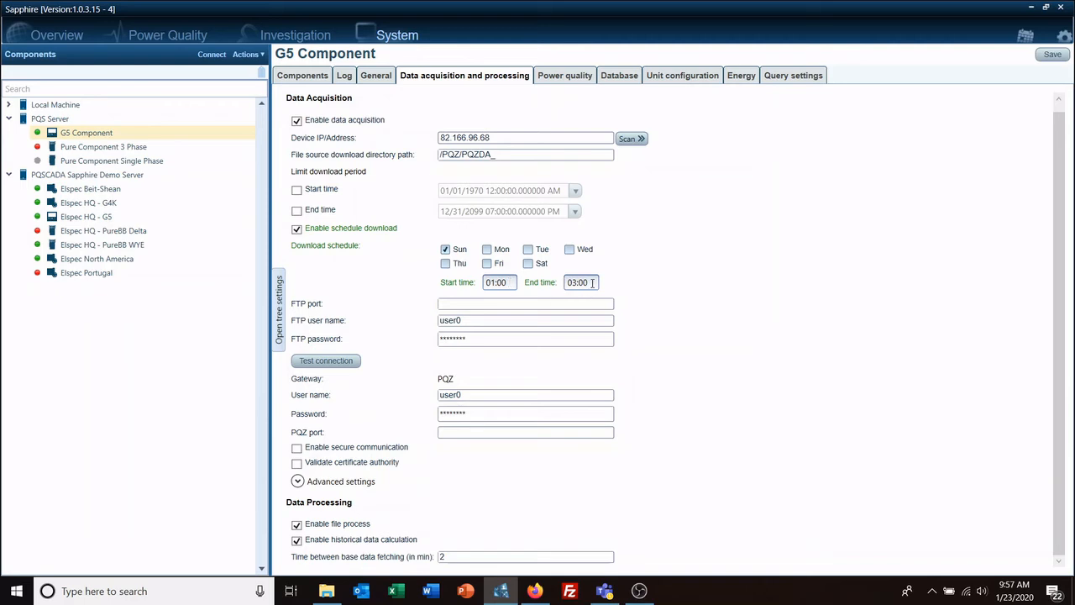
pyautogui.moveTo(353, 294)
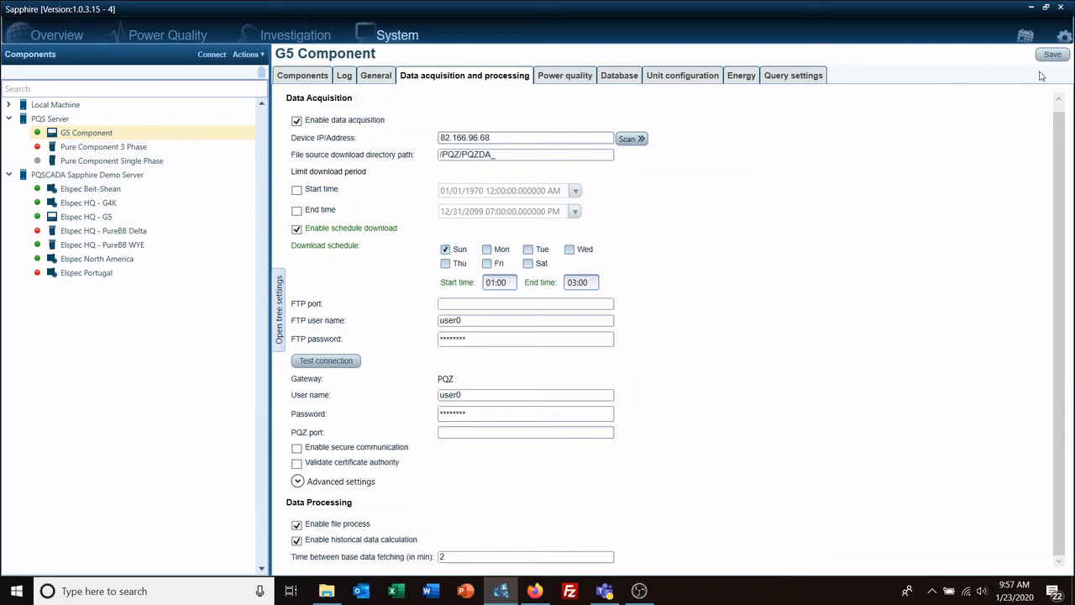
pyautogui.moveTo(739, 278)
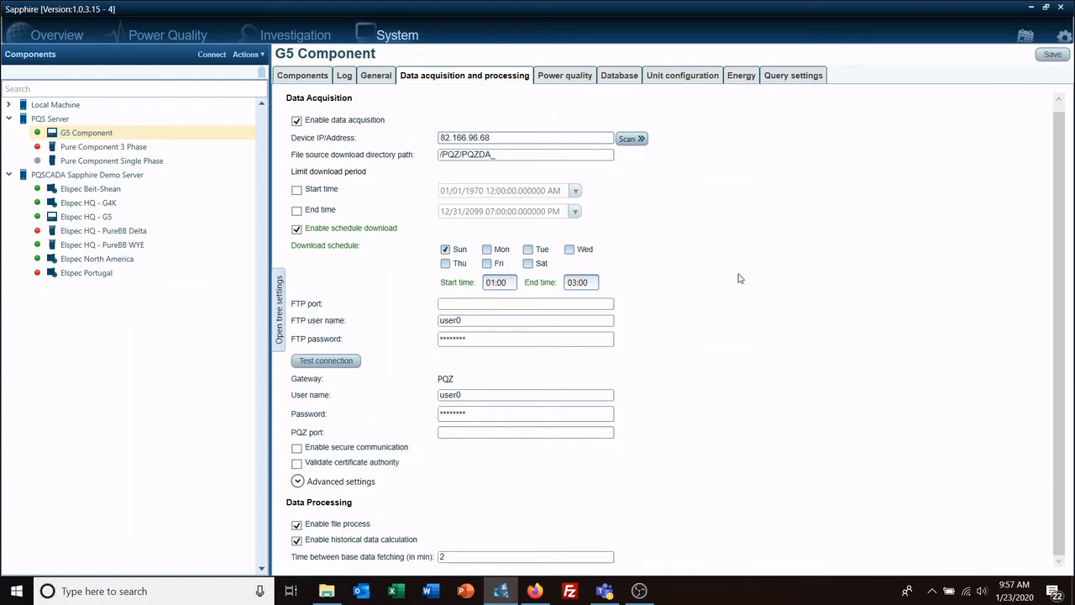